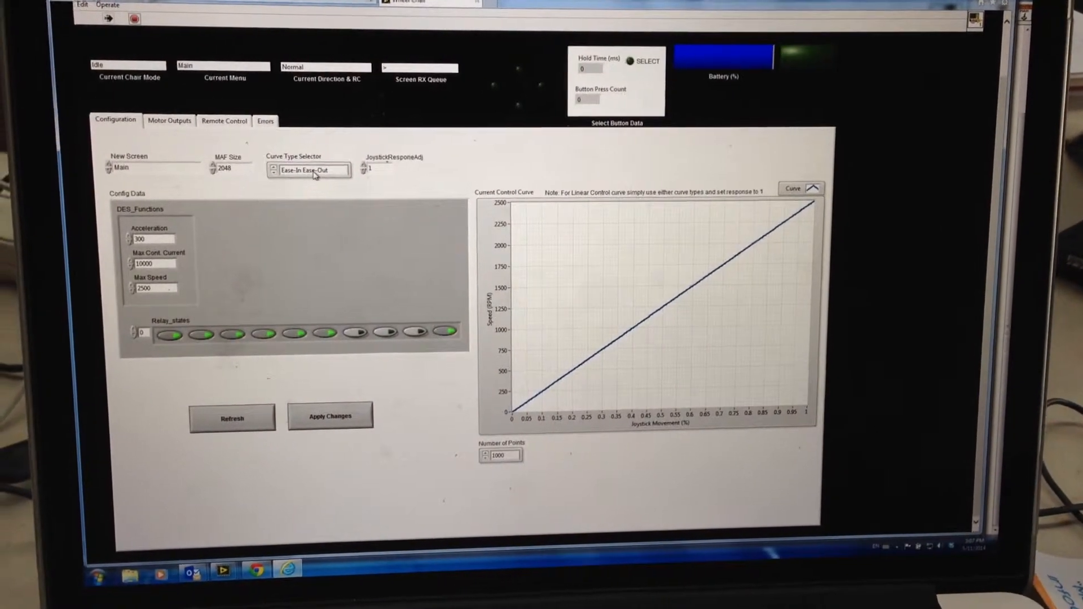
# Increase JoystickResponseAdj from 1 to 2, keeping the Ease-In Ease-Out curve type
pyautogui.click(309, 170)
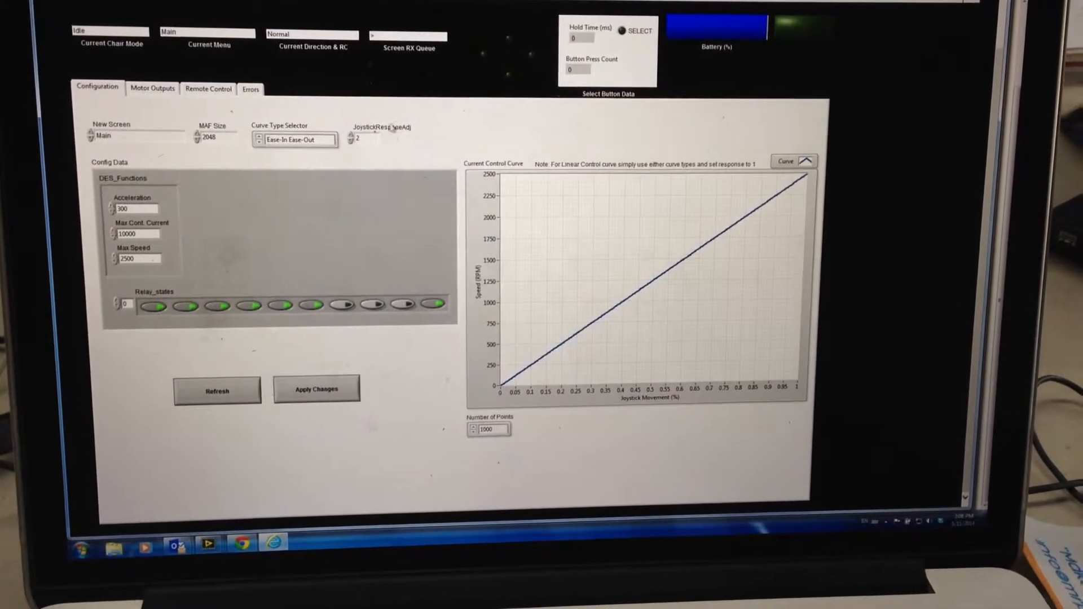
# Apply the changes so the Current Control Curve redraws as an S-shaped profile
pyautogui.click(316, 385)
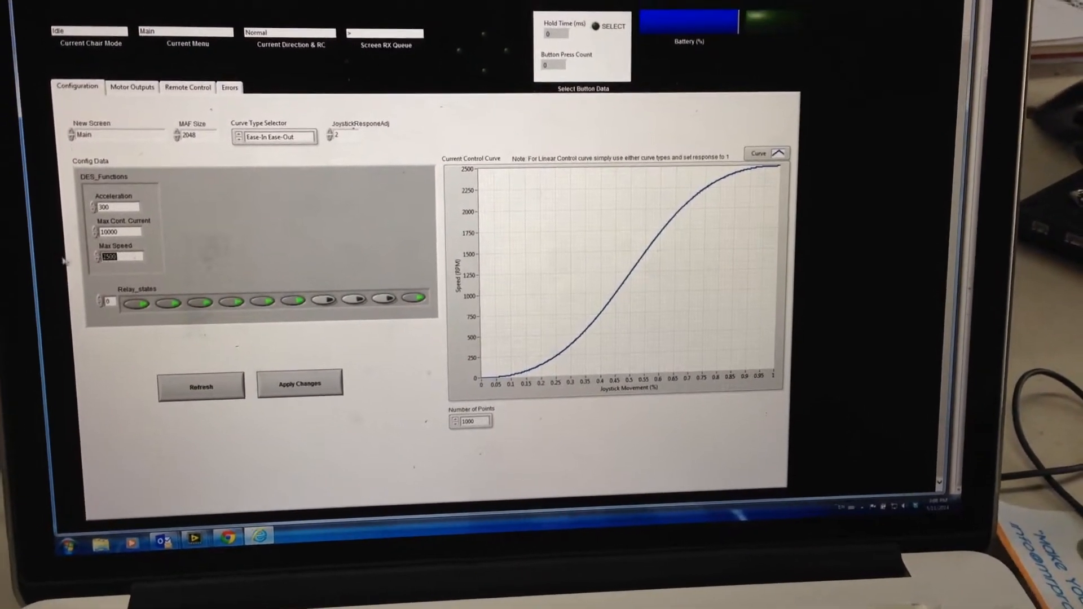
# Enter 5000 as Max Speed so the curve tops out at 5000 RPM
pyautogui.write('500')
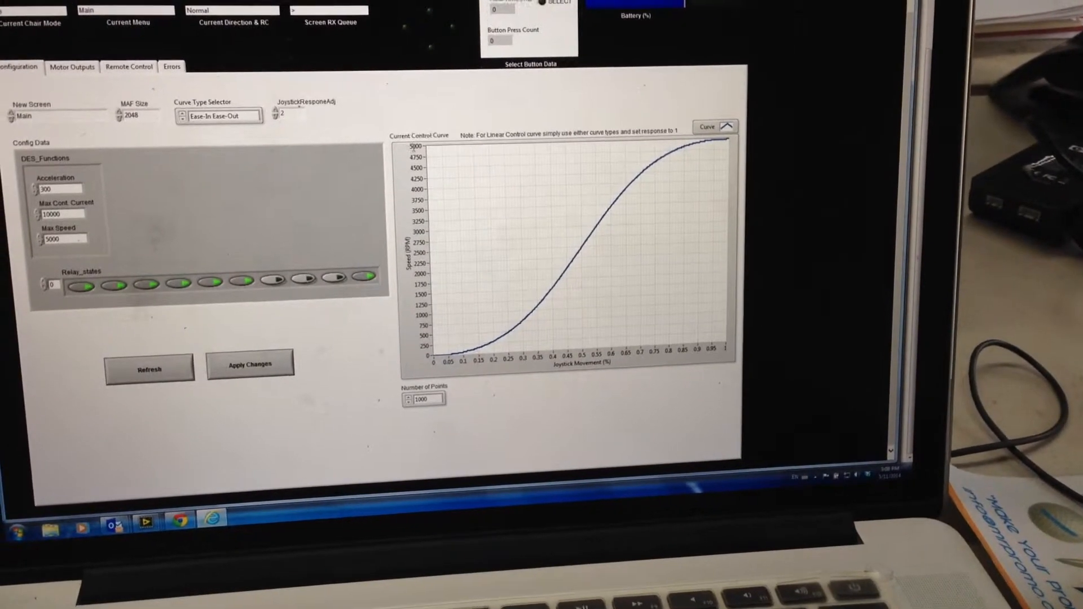
# Choose the Exponential curve type and raise JoystickResponseAdj to 10
pyautogui.click(218, 115)
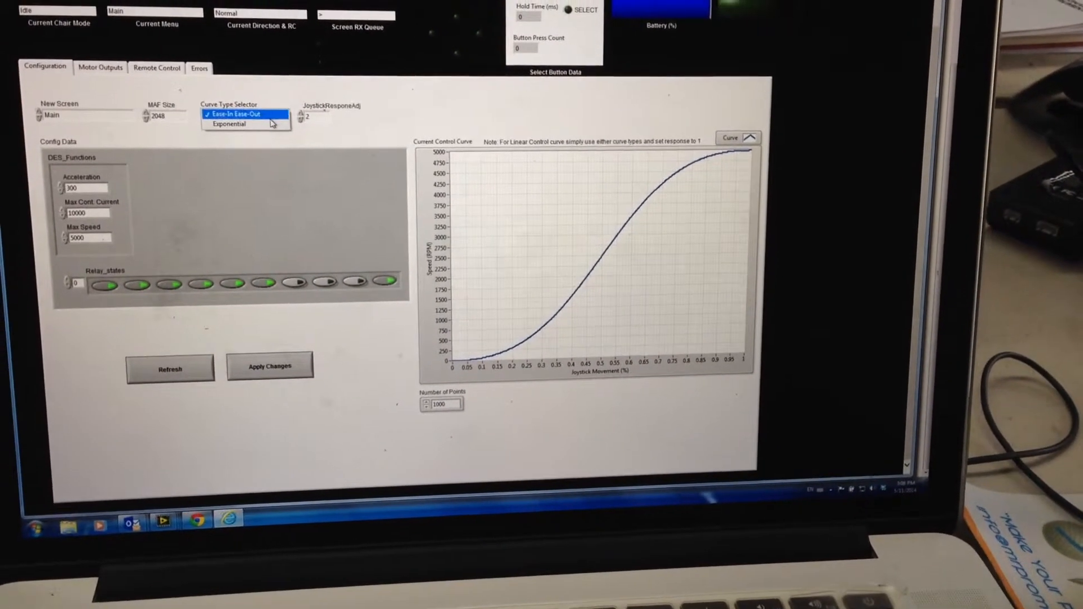
pyautogui.click(229, 123)
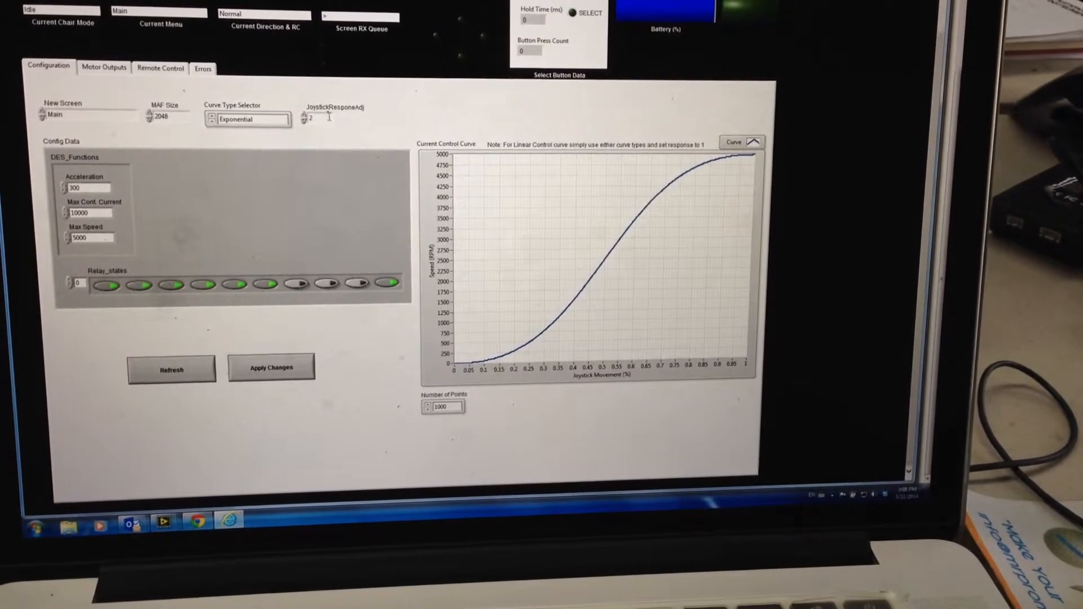
pyautogui.click(270, 367)
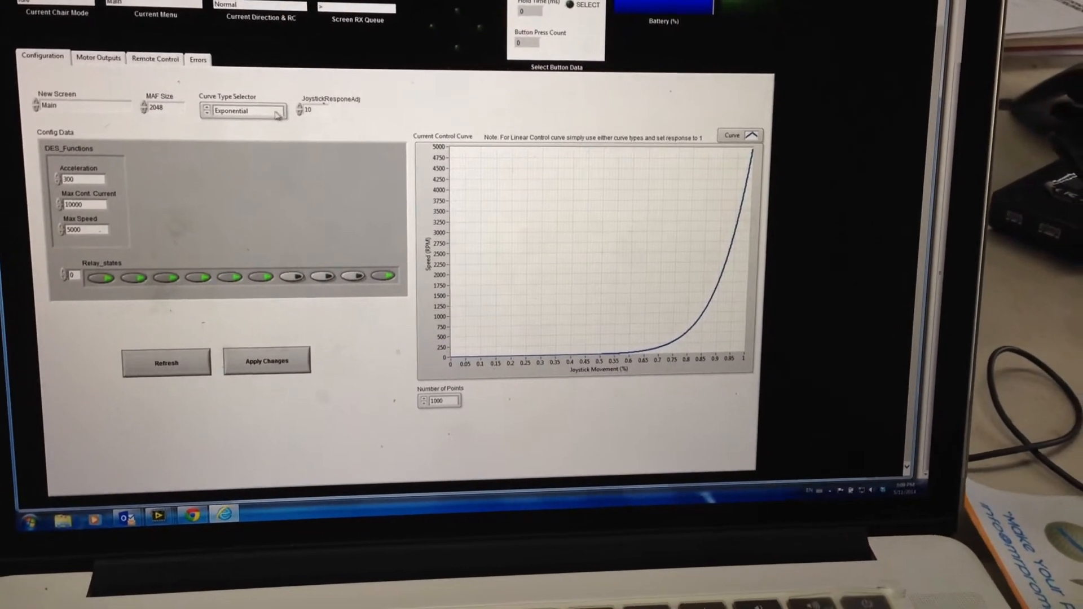
# Switch back to Ease-In Ease-Out, apply, and tune the response for a steep S-curve
pyautogui.click(242, 111)
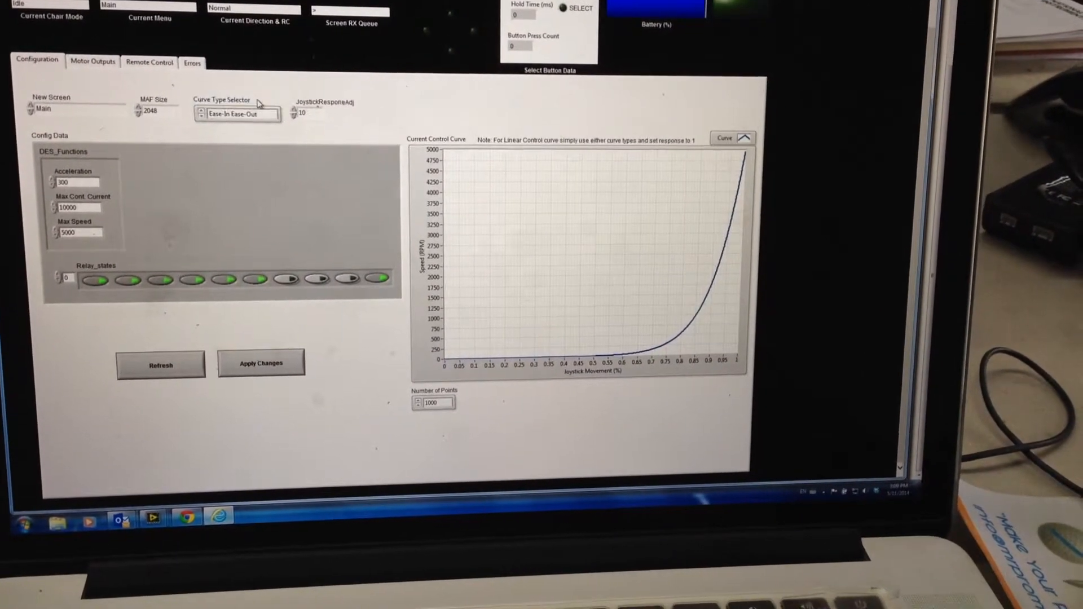
pyautogui.click(261, 362)
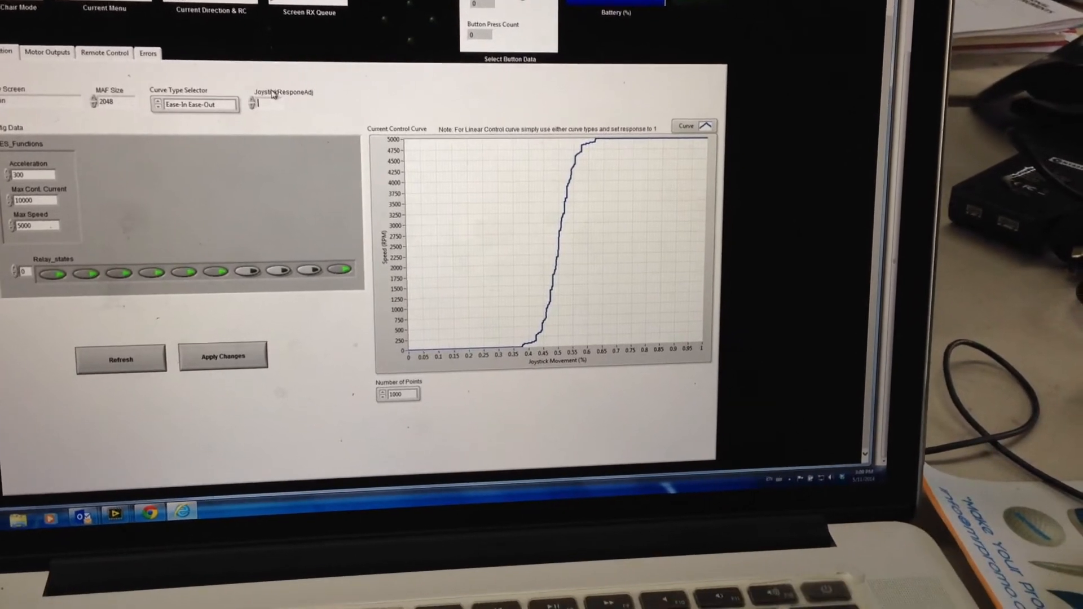
pyautogui.click(223, 356)
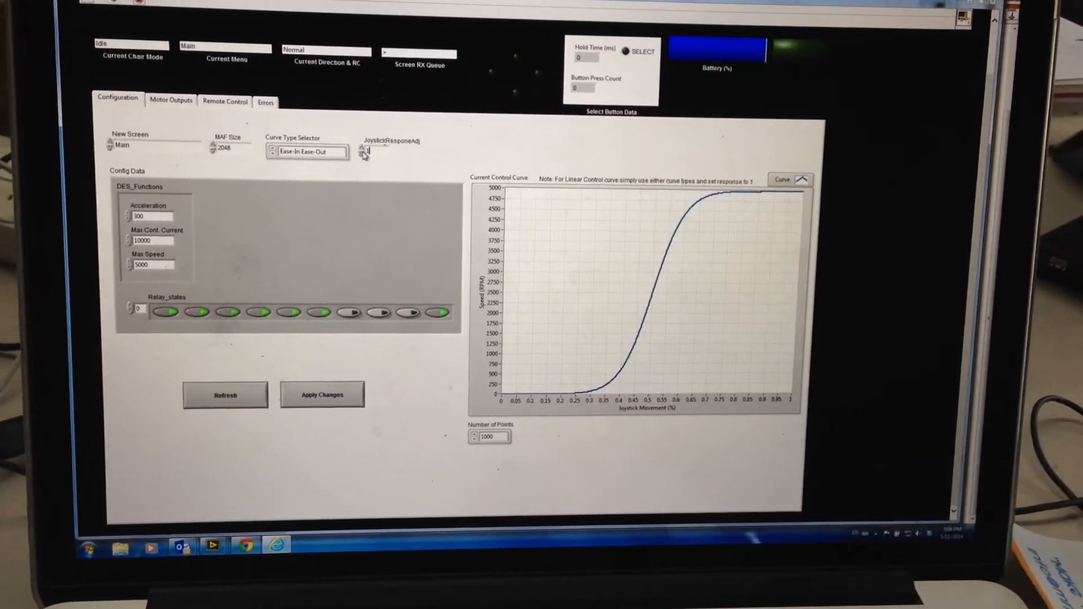
# Apply Exponential with response 1, giving a straight line to 5000 RPM
pyautogui.click(307, 151)
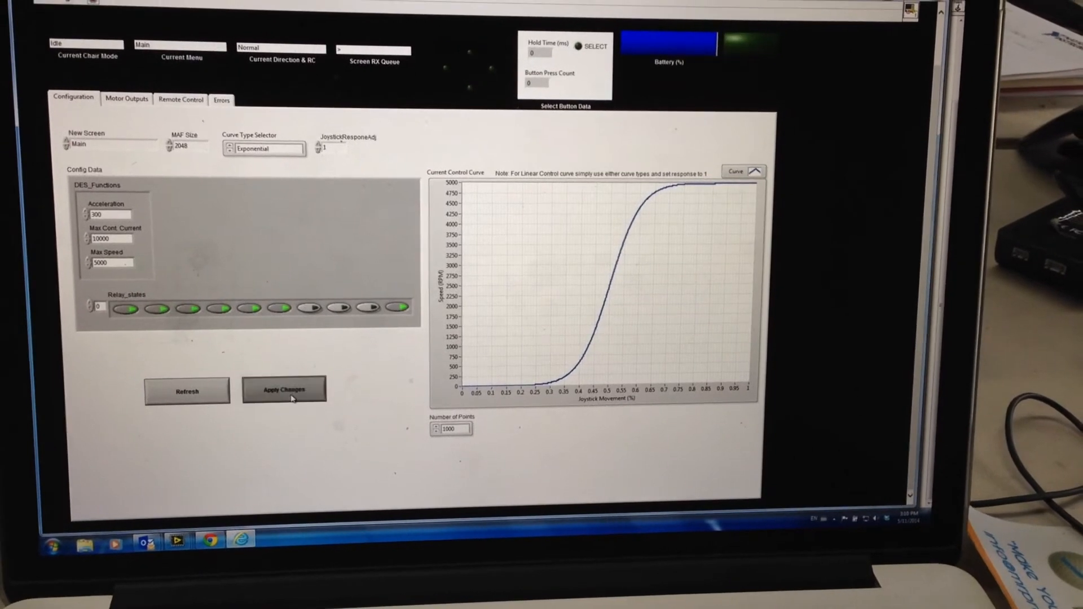
pyautogui.click(283, 390)
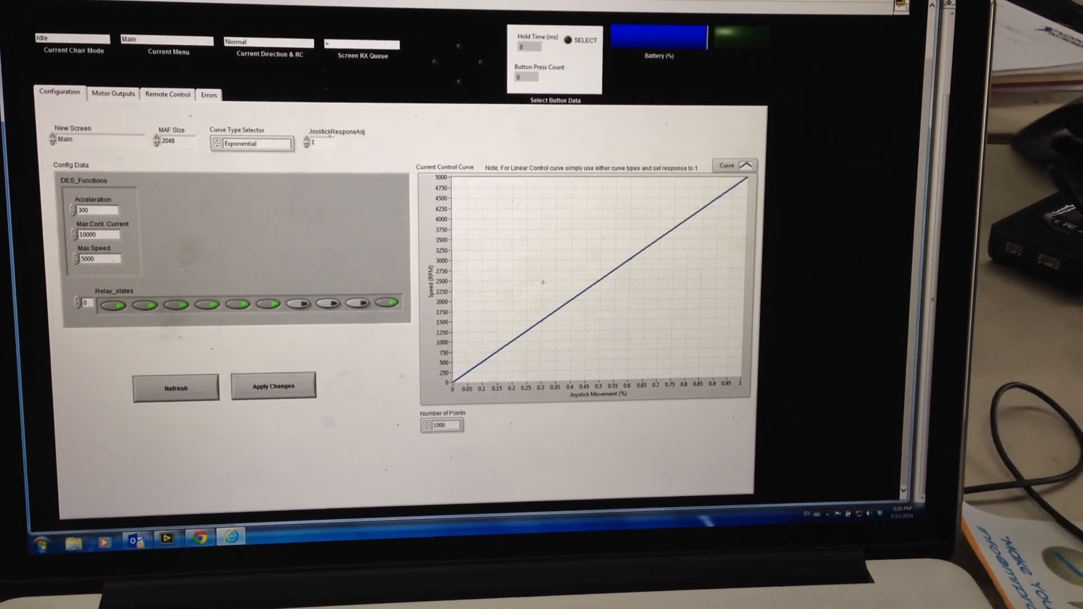